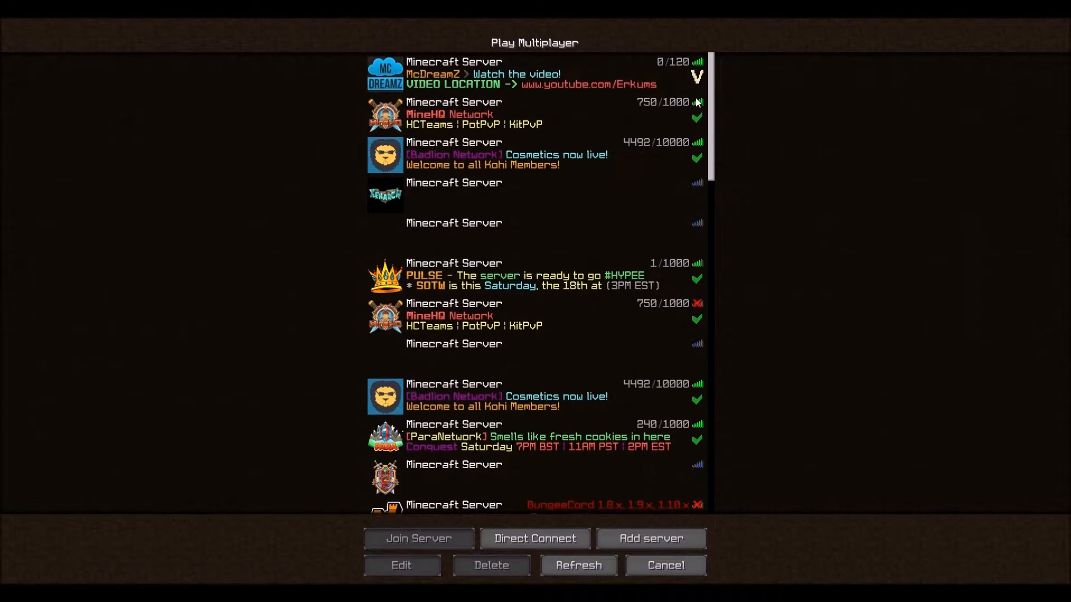
{"action": "mouse_move", "coordinate": [697, 105]}
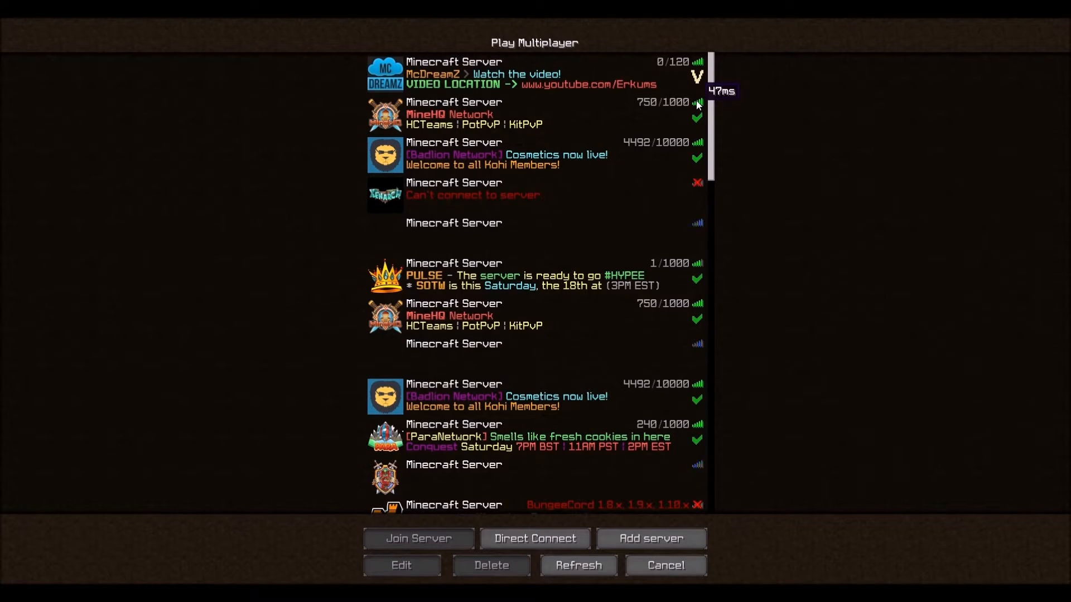
{"action": "mouse_move", "coordinate": [671, 160]}
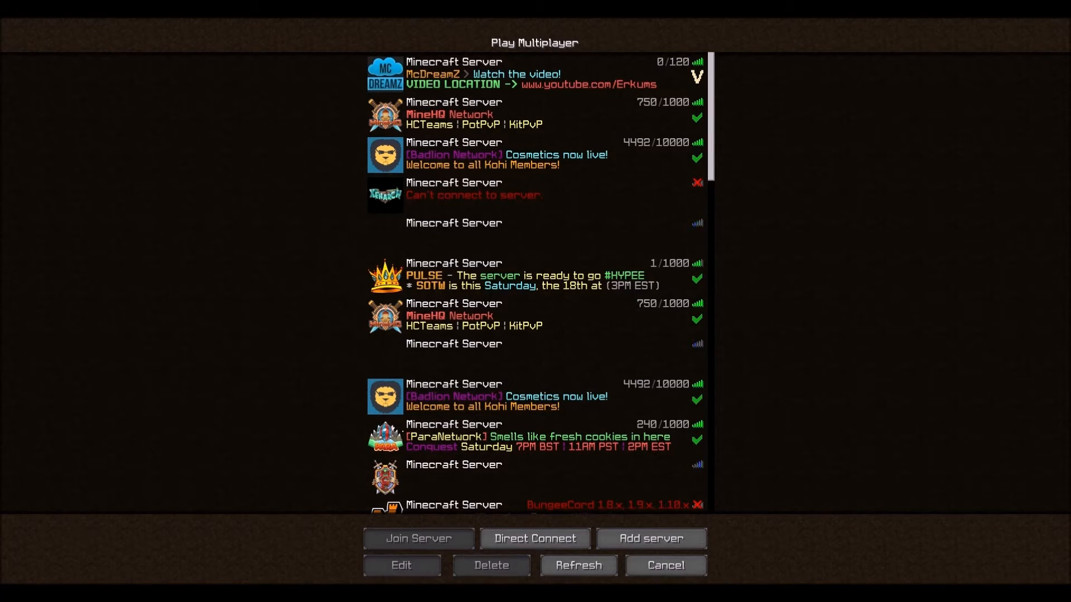
Join the MineHQ Network server from the multiplayer list and arrive in its lobby.
{"action": "left_click", "coordinate": [577, 565]}
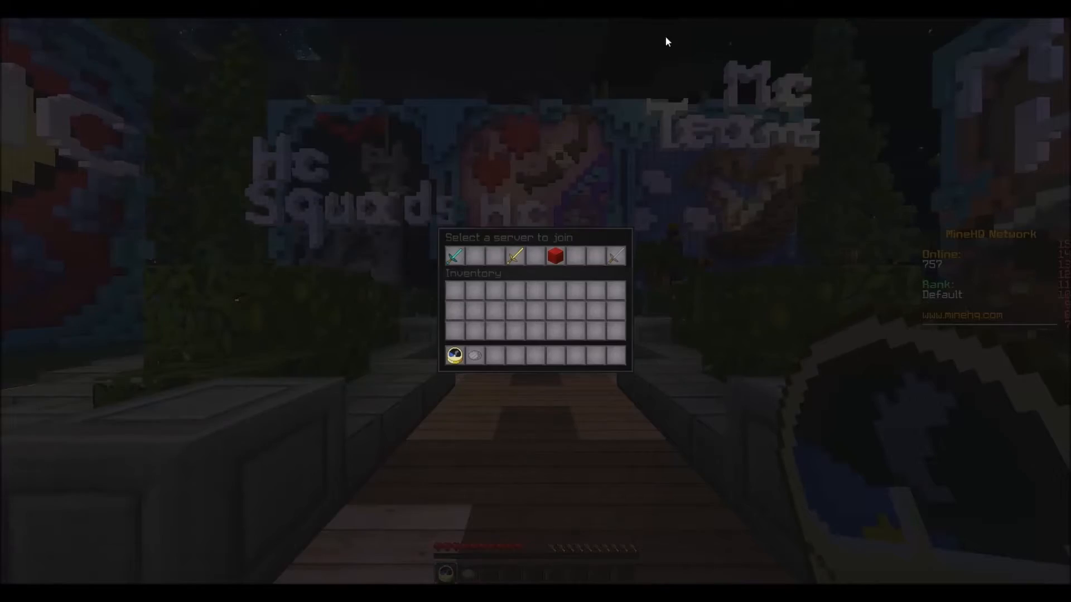
Dismiss the server selector and walk through the lobby toward the Bunkers display.
{"action": "key", "text": "Escape"}
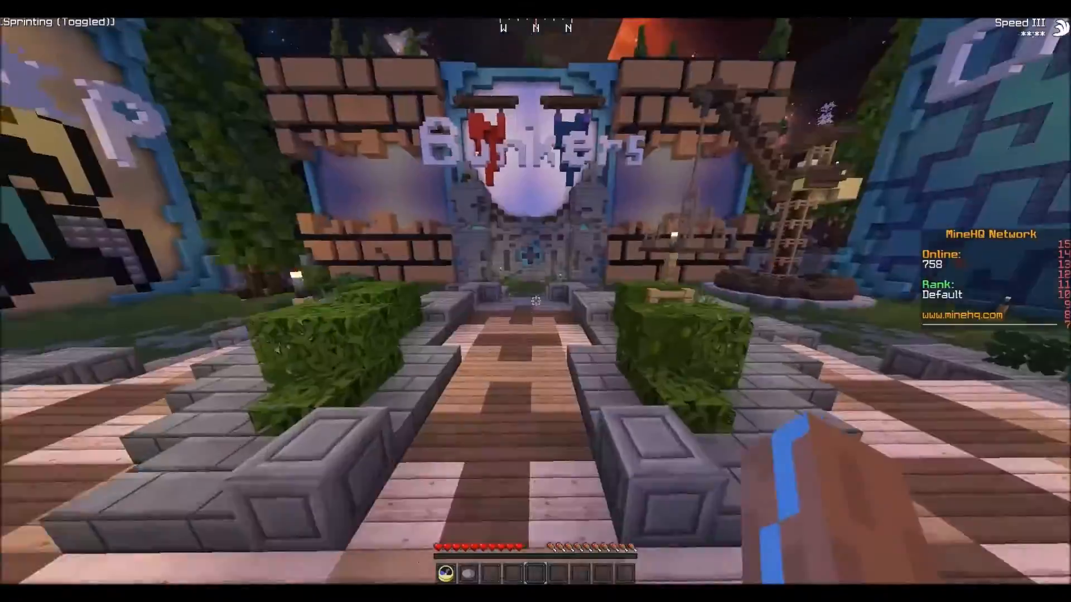
{"action": "mouse_move", "coordinate": [535, 301]}
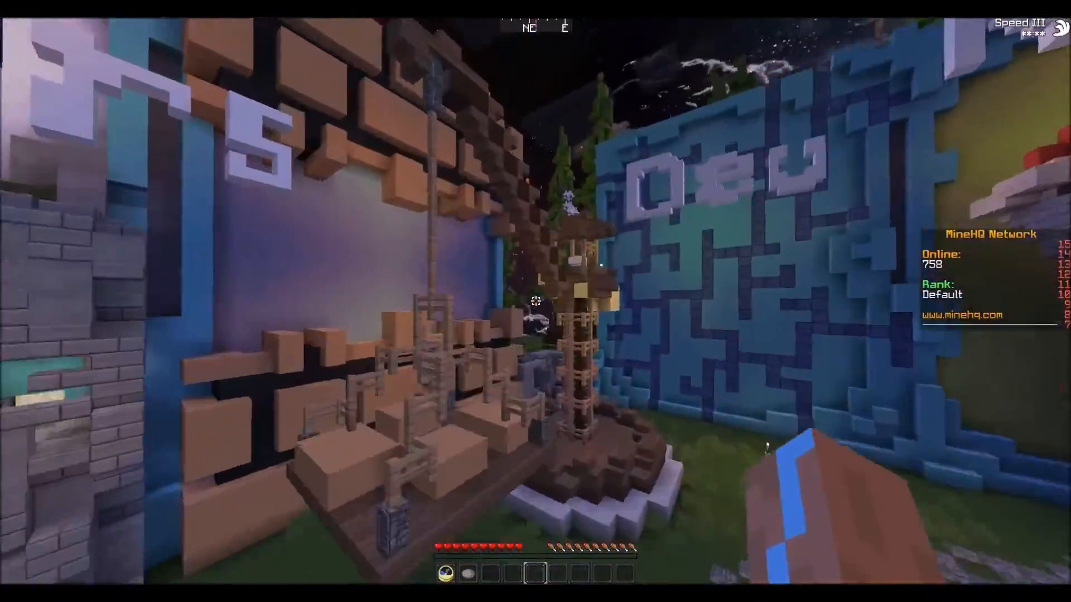
{"action": "mouse_move", "coordinate": [536, 301]}
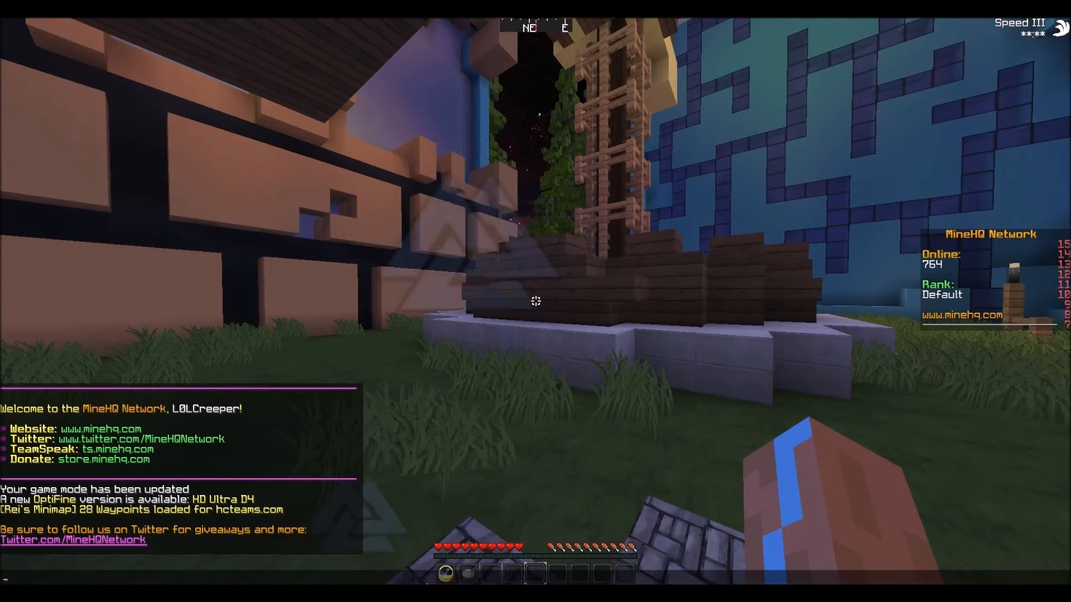